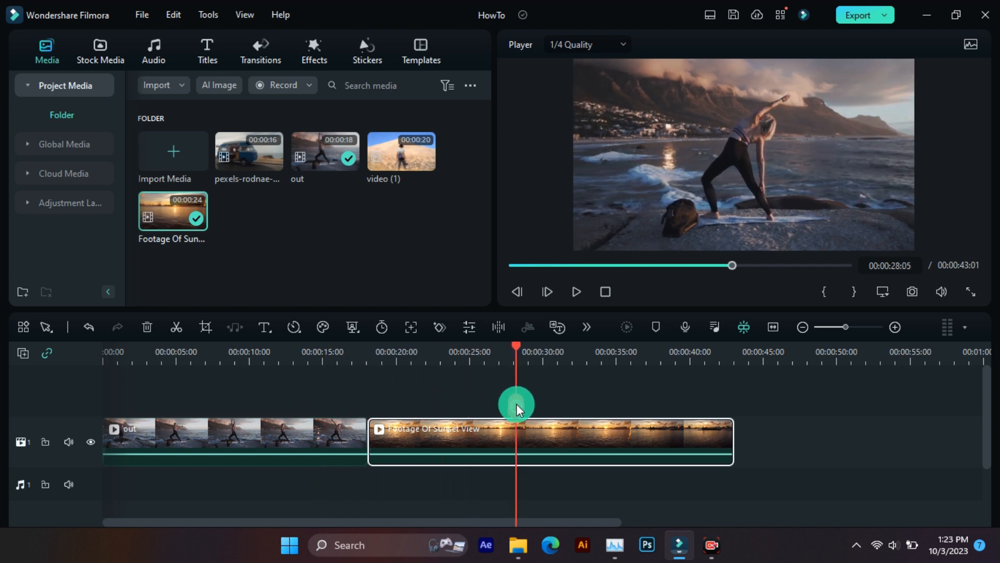
Preview the sunset and yoga clips, then enable Color Match for the yoga clip and pick a reference frame.
drag(515, 409, 265, 424)
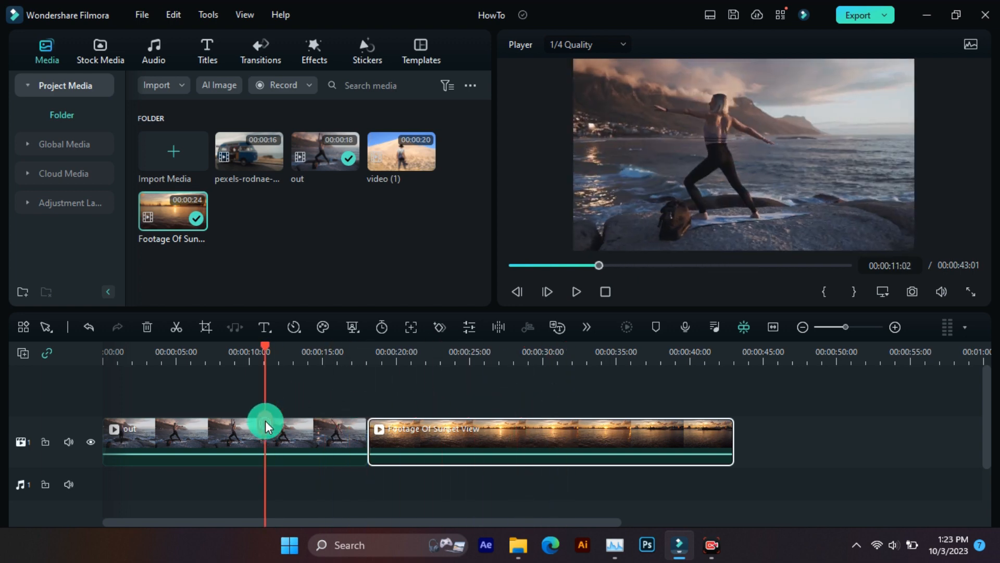
drag(264, 421, 450, 390)
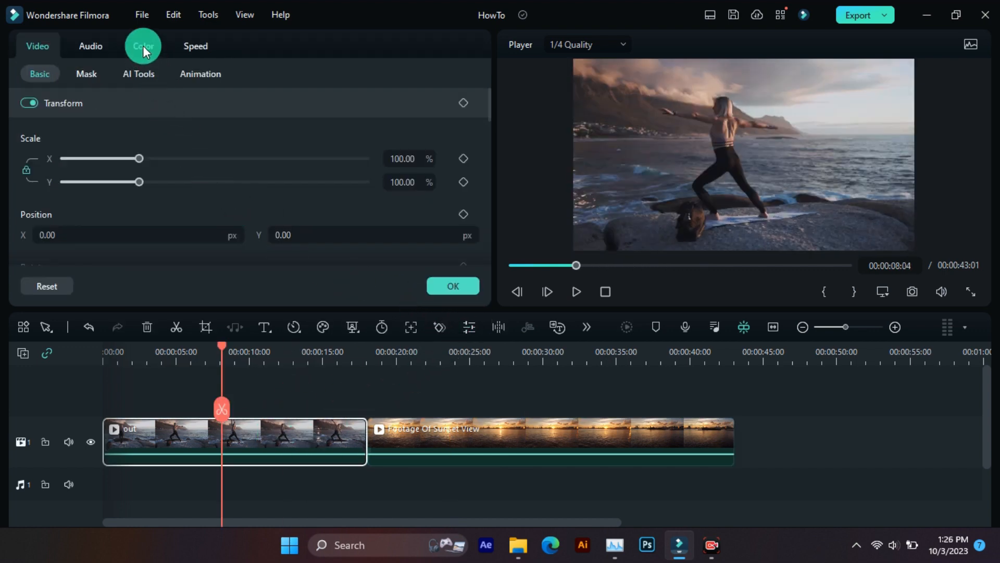
click(142, 45)
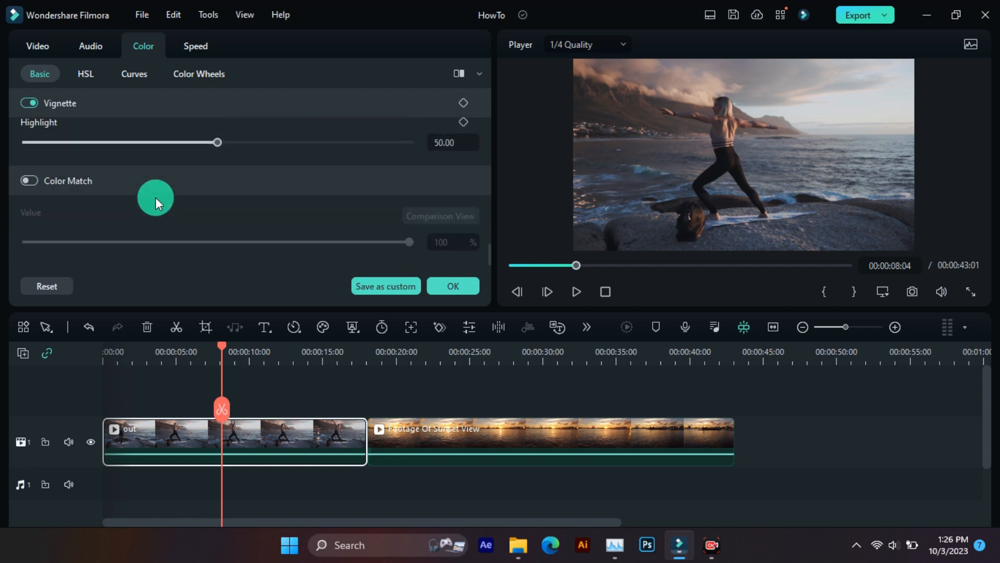
click(28, 181)
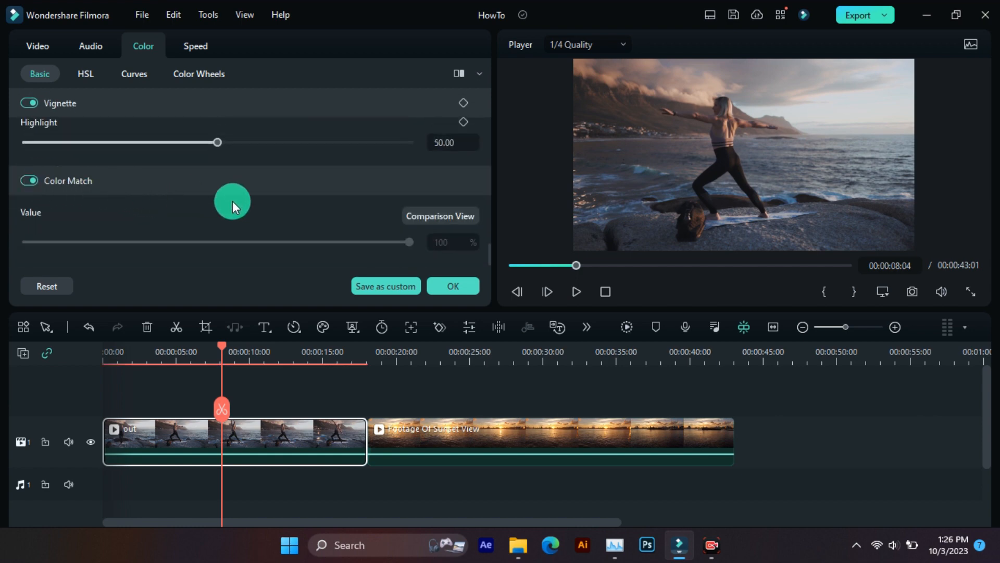
click(439, 215)
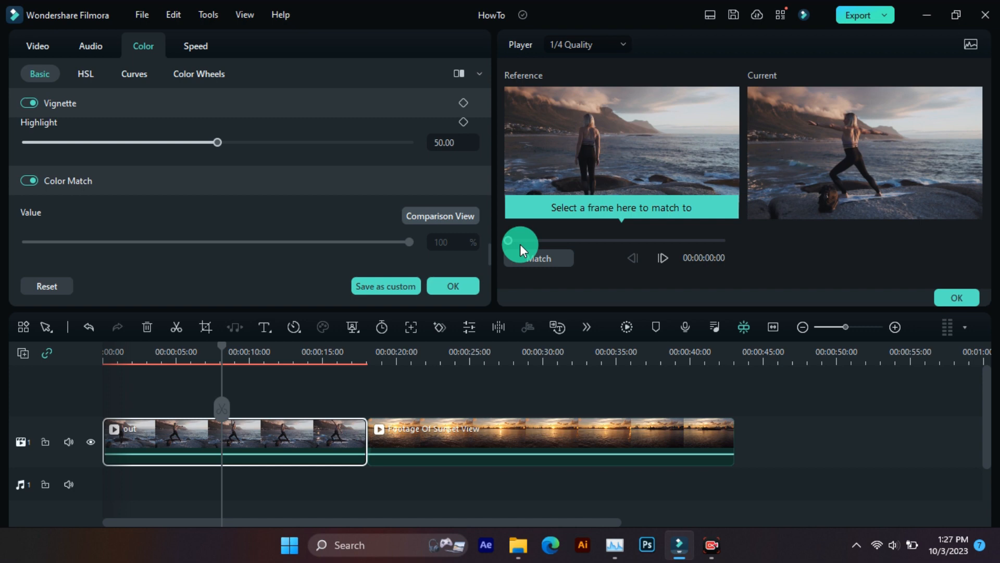
drag(509, 241, 554, 241)
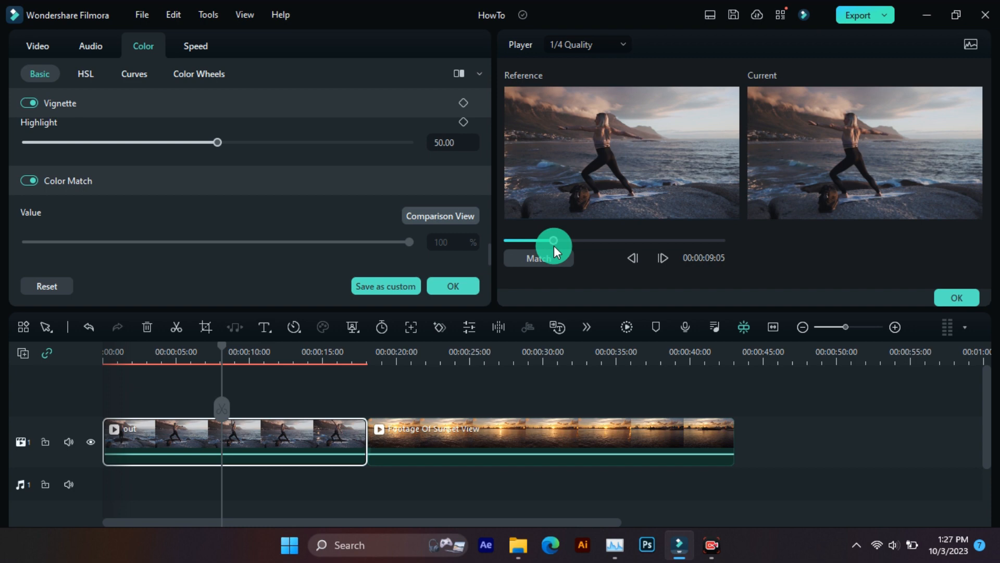
drag(554, 241, 645, 241)
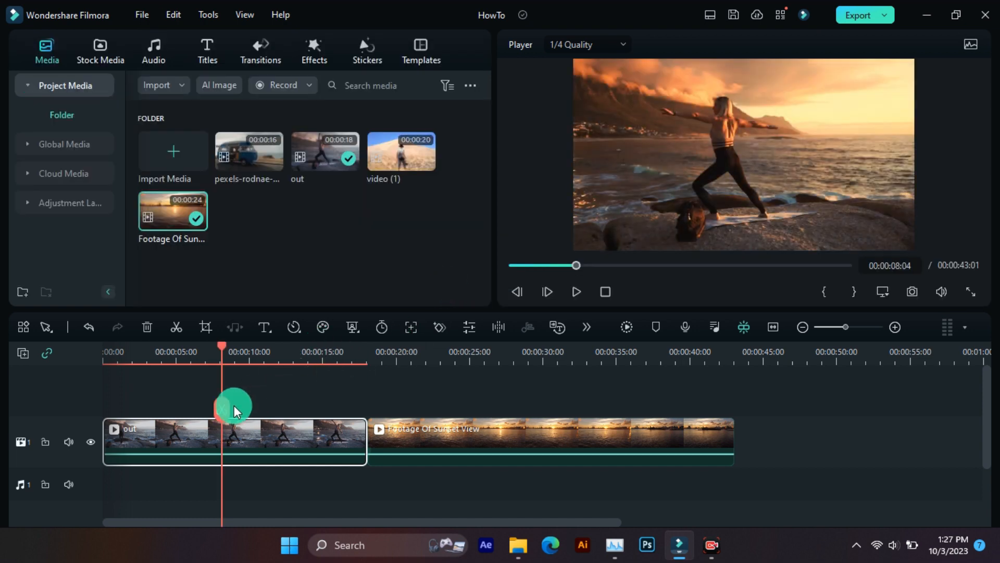
drag(221, 408, 280, 408)
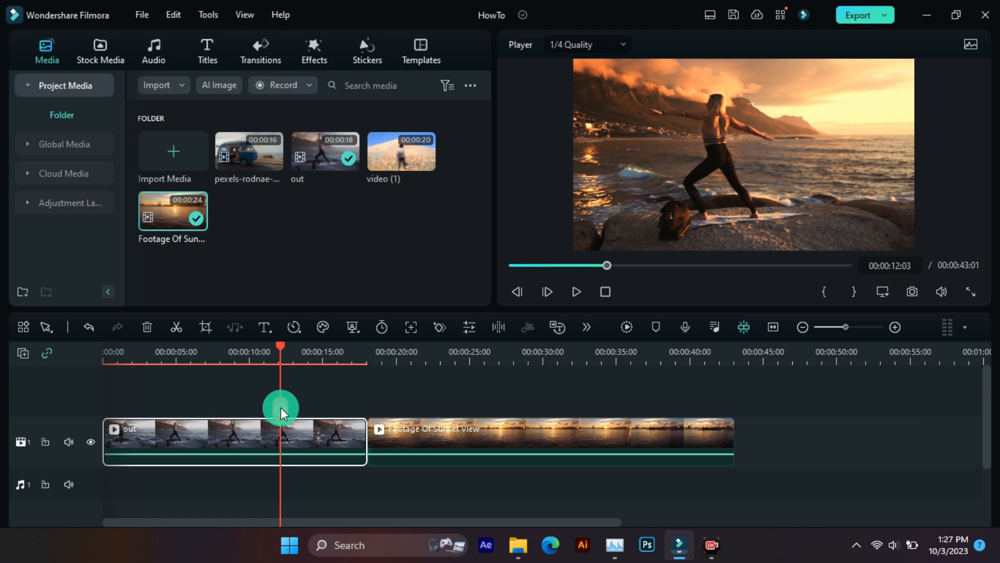
drag(280, 409, 201, 396)
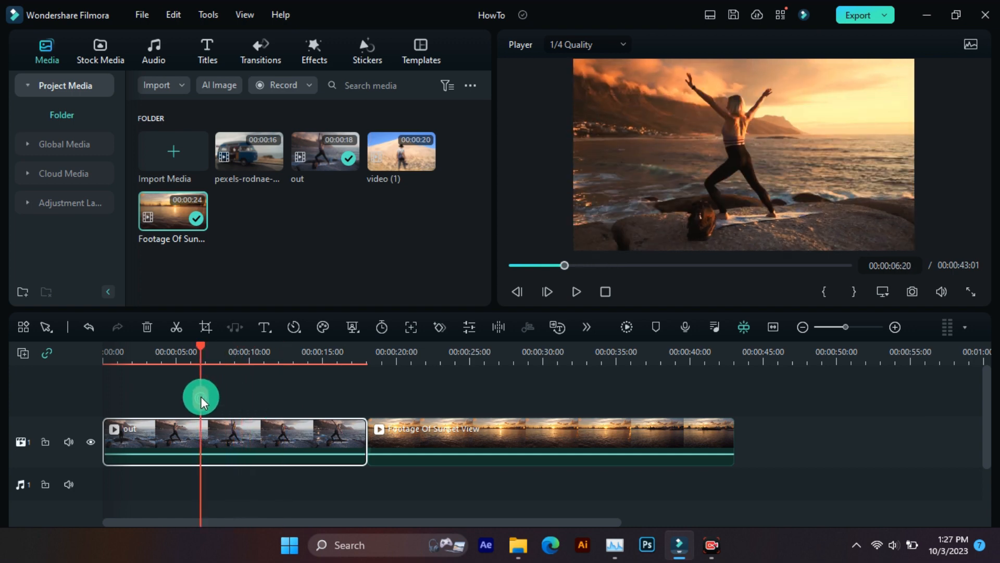
drag(200, 392, 134, 406)
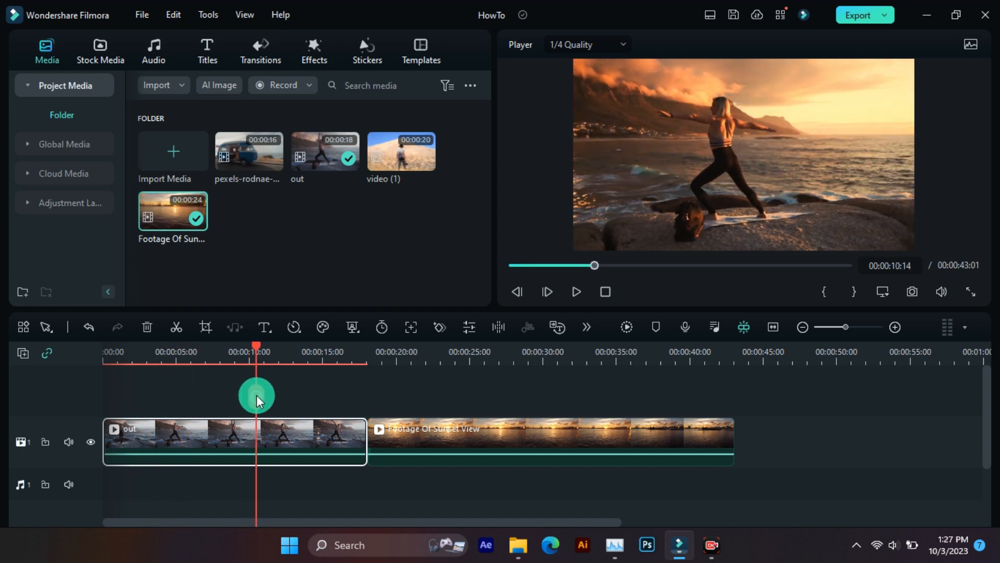
drag(256, 392, 366, 392)
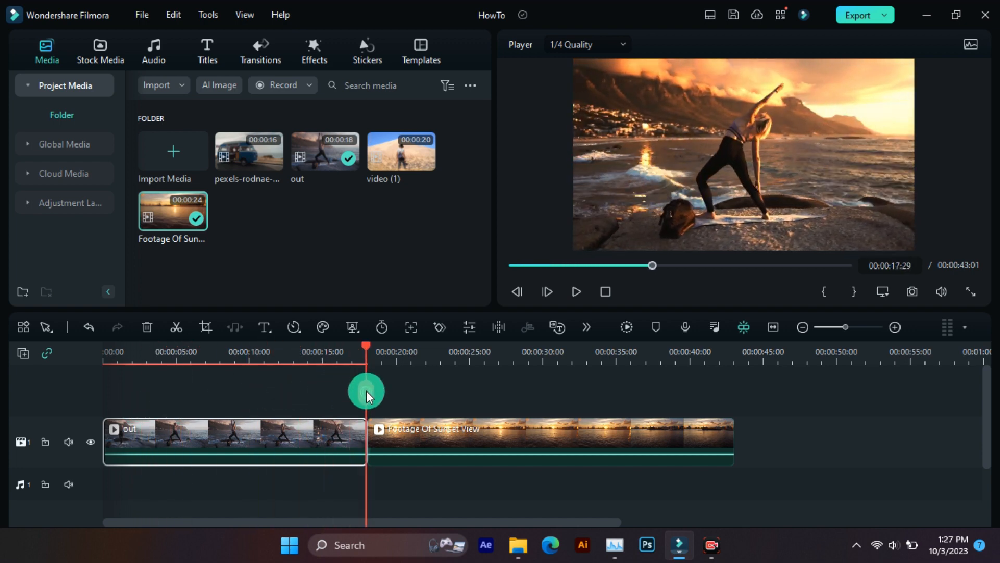
drag(366, 390, 456, 398)
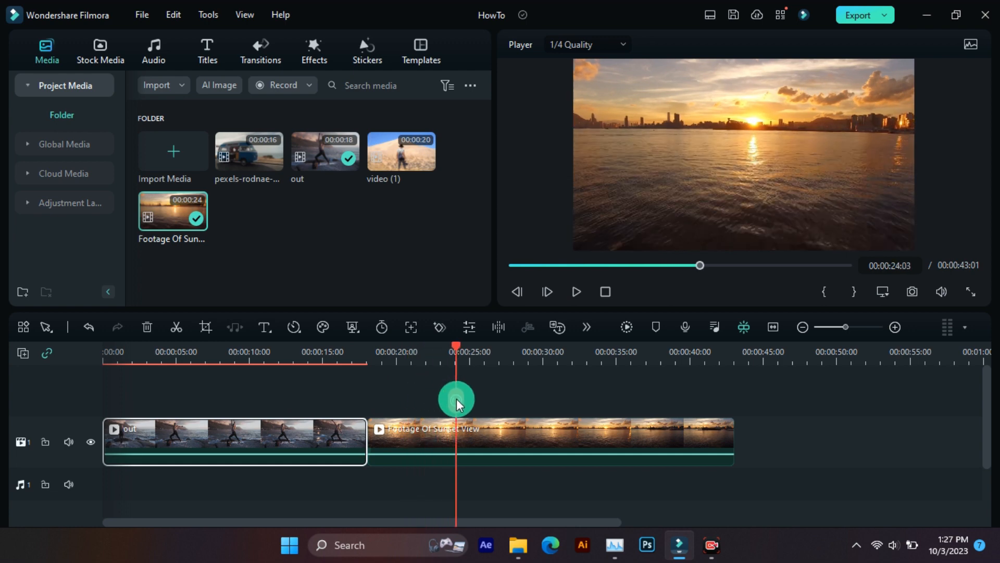
drag(456, 401, 499, 405)
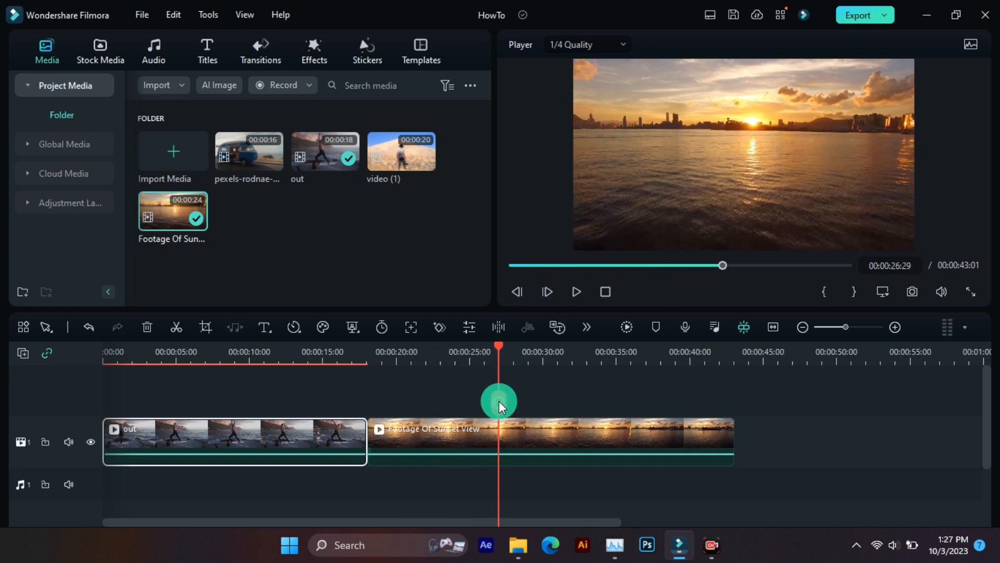
drag(498, 399, 327, 398)
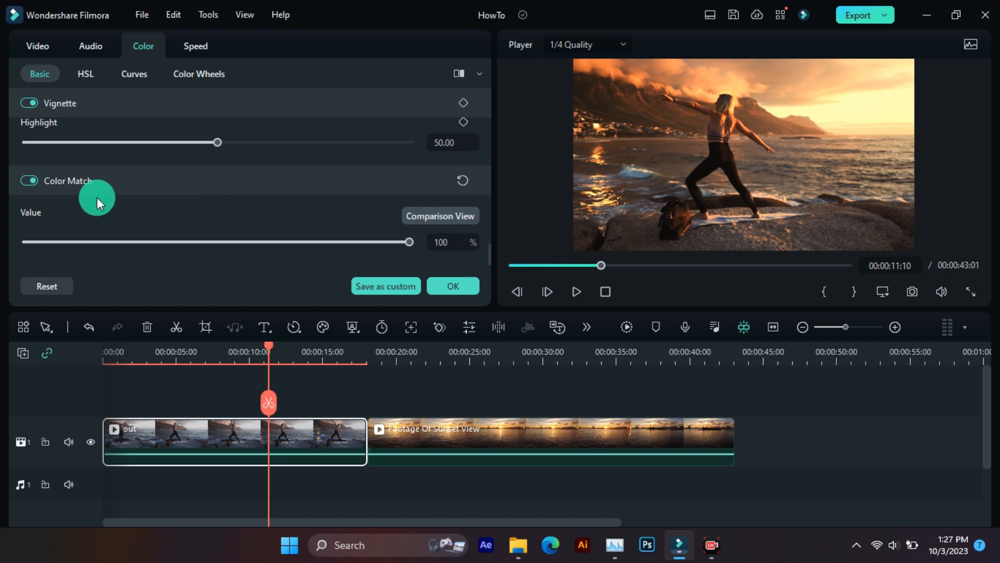
Toggle Color Match off and on to compare, keeping the match and closing the settings.
click(28, 180)
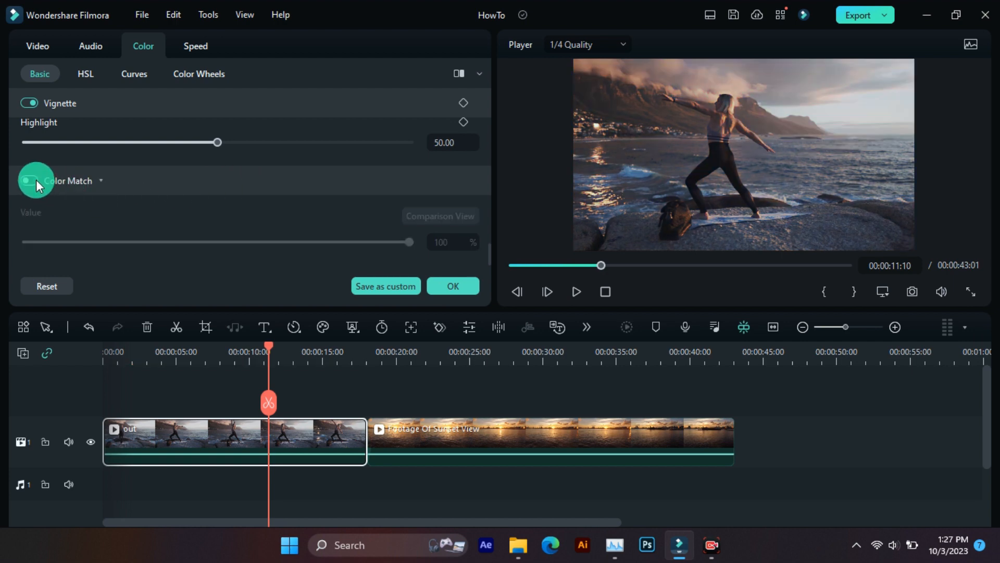
click(28, 180)
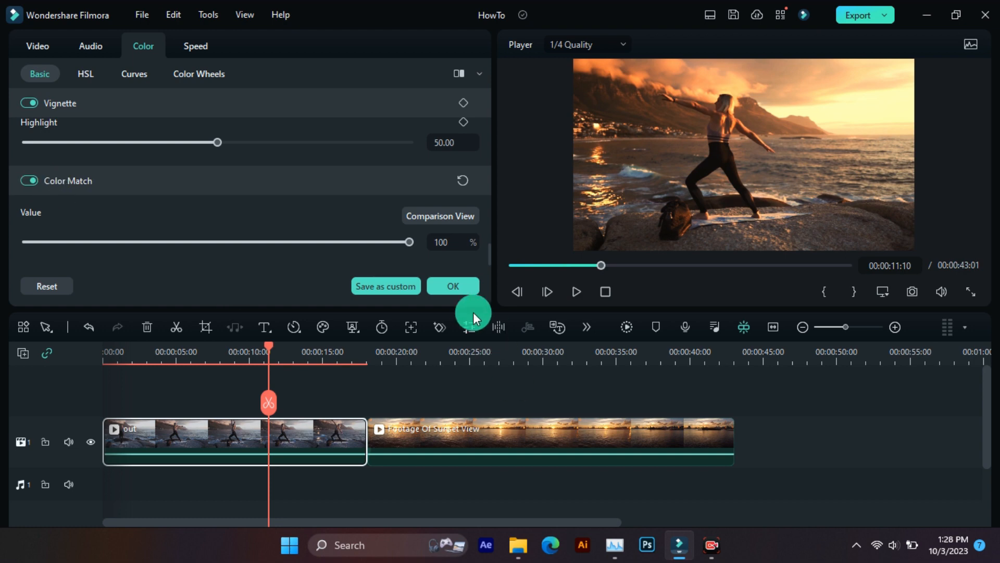
click(453, 285)
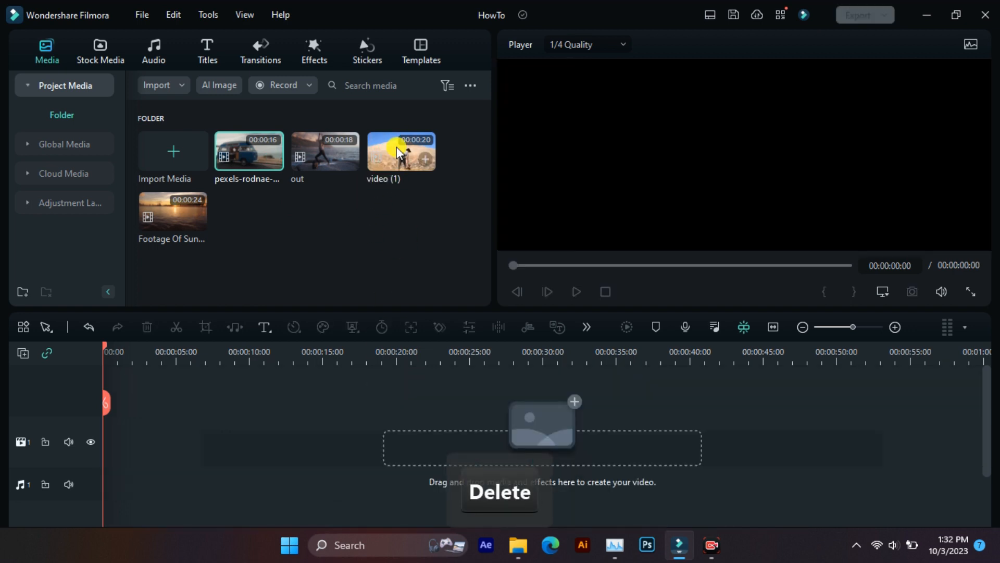
Place the desert clip and the van clip on the empty timeline, then preview the desert clip's end.
drag(401, 151, 249, 442)
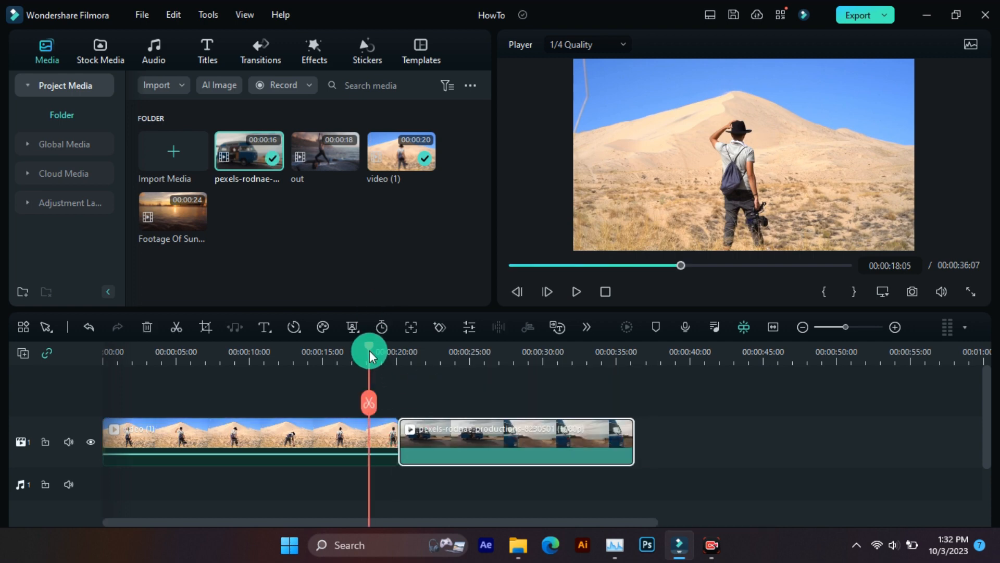
drag(369, 350, 435, 349)
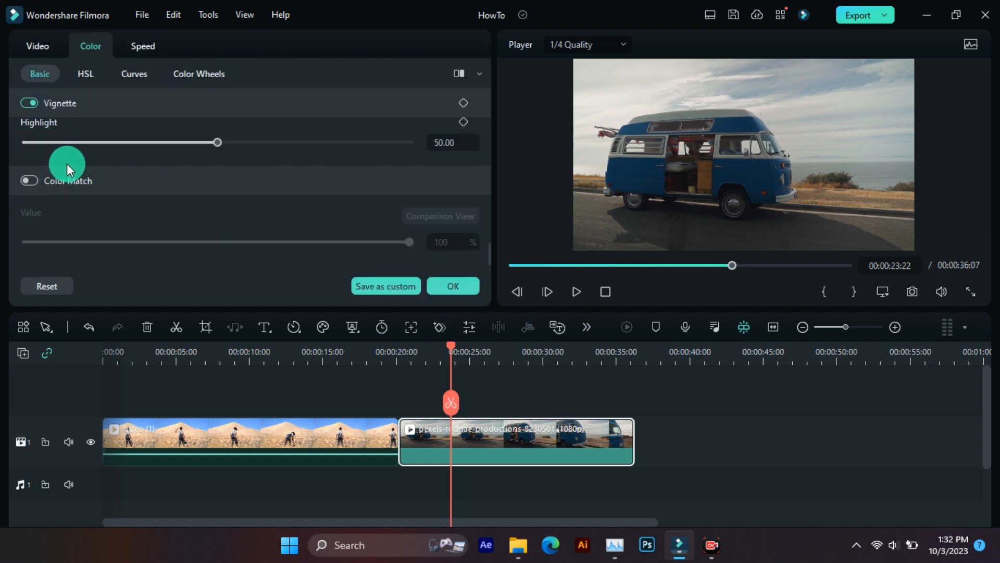
Enable Color Match for the van clip and match it to the hiker-facing-the-dune reference frame.
click(28, 181)
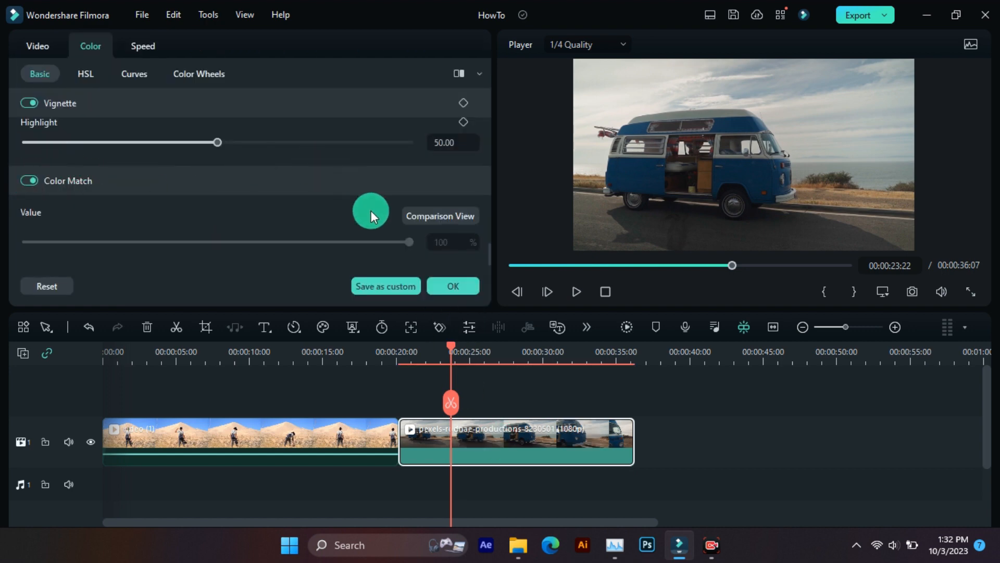
click(440, 215)
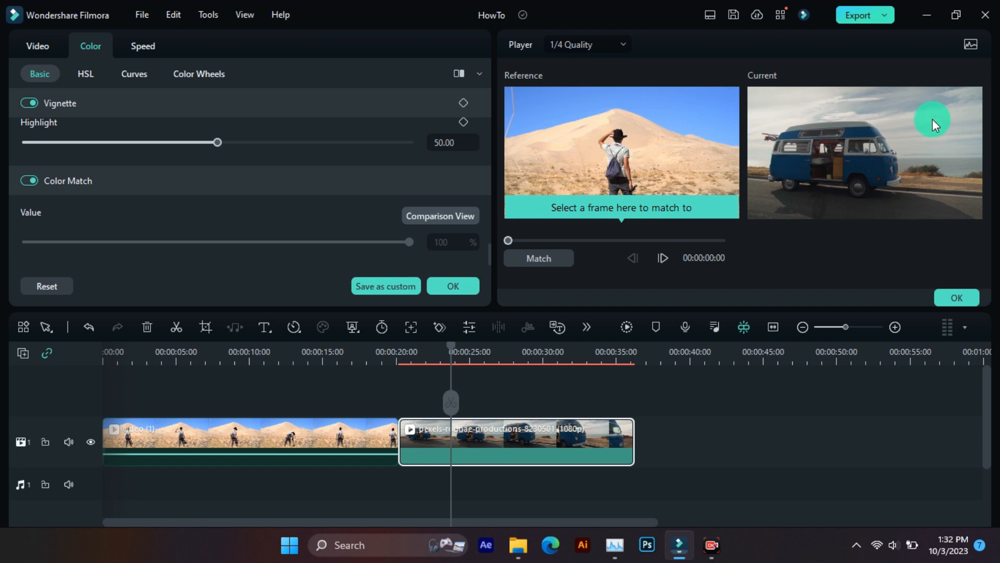
drag(508, 241, 602, 240)
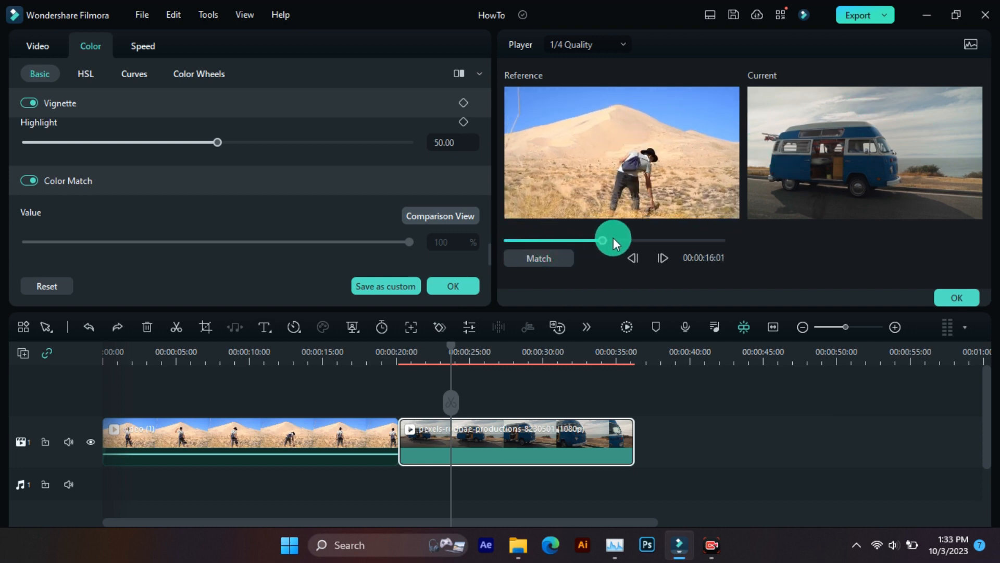
drag(603, 239, 625, 239)
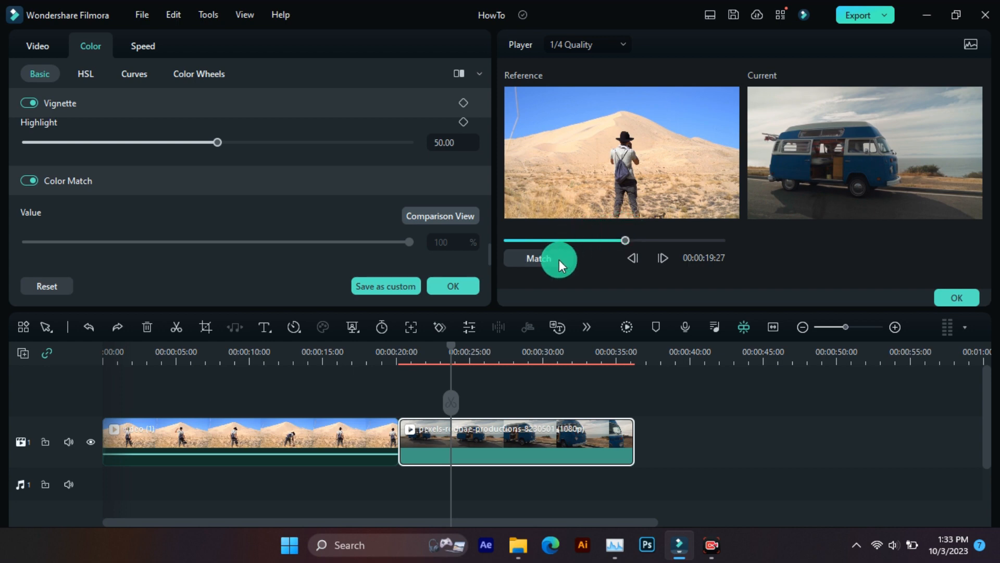
click(539, 258)
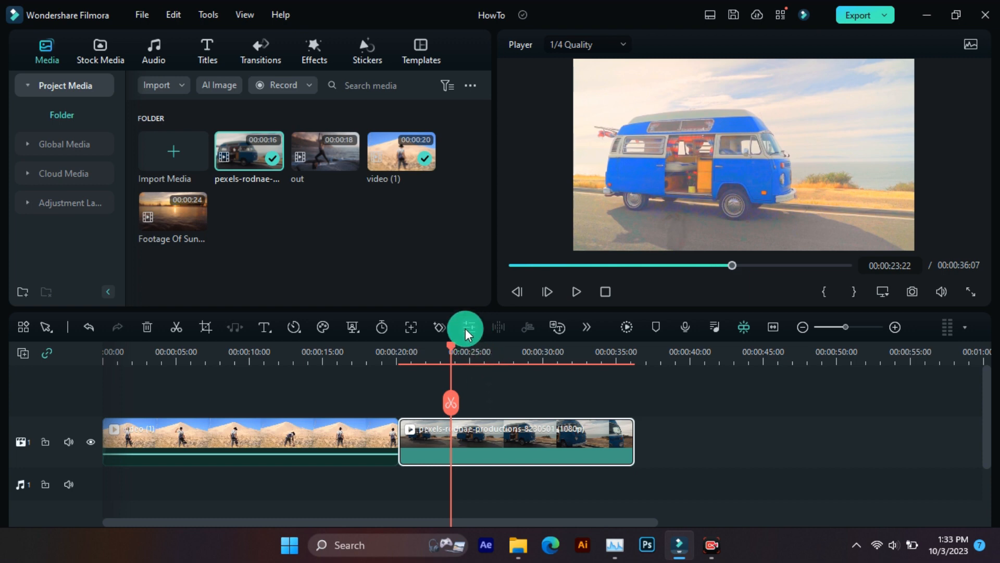
Pull the van clip's lower Curves point down toward black for deeper shadows and apply it.
click(469, 328)
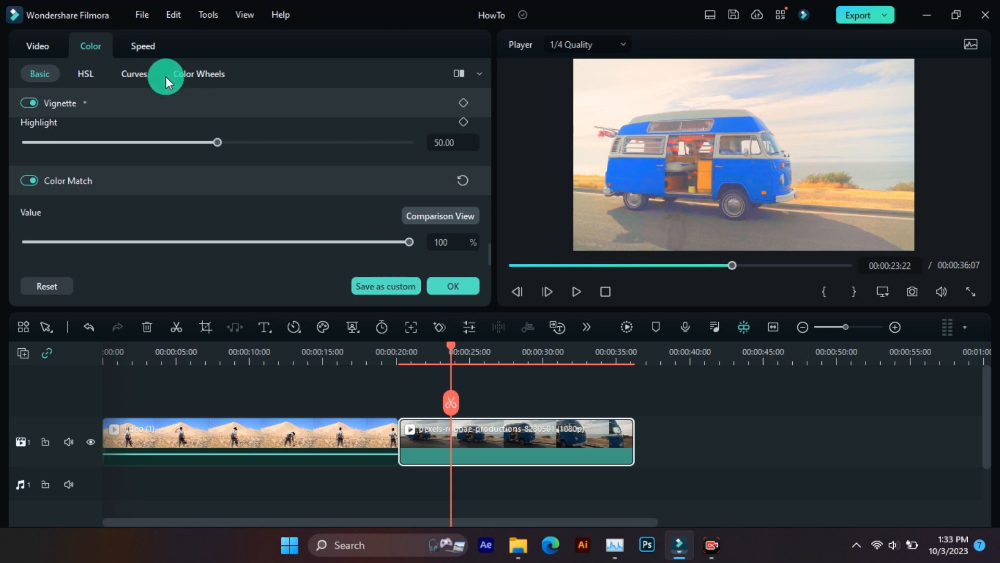
click(134, 73)
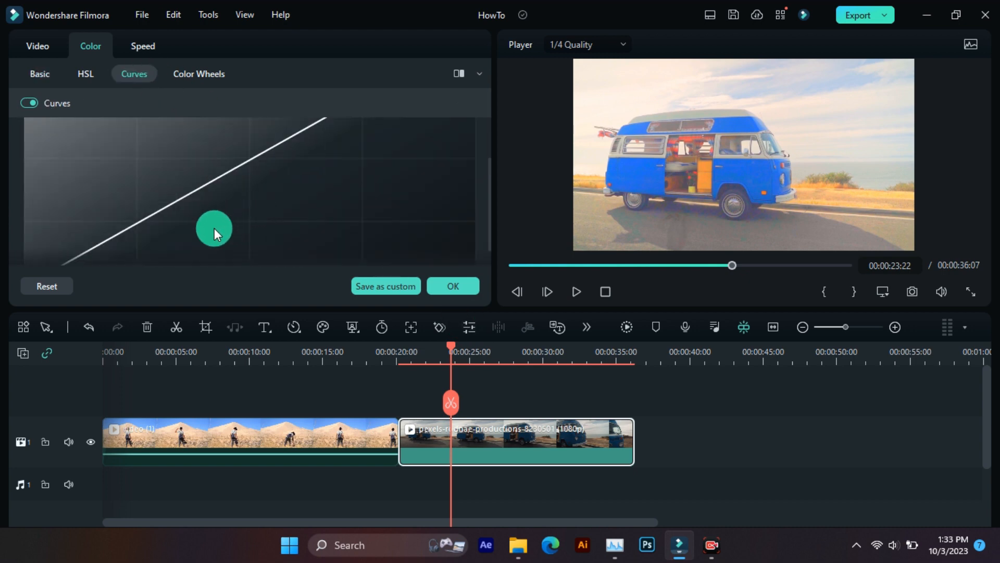
drag(213, 230, 116, 230)
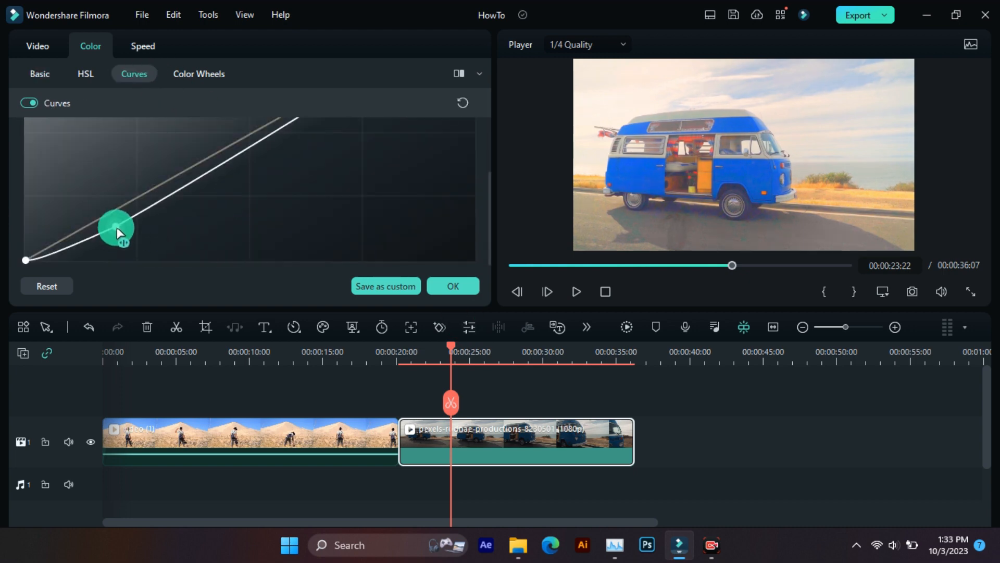
drag(117, 230, 125, 249)
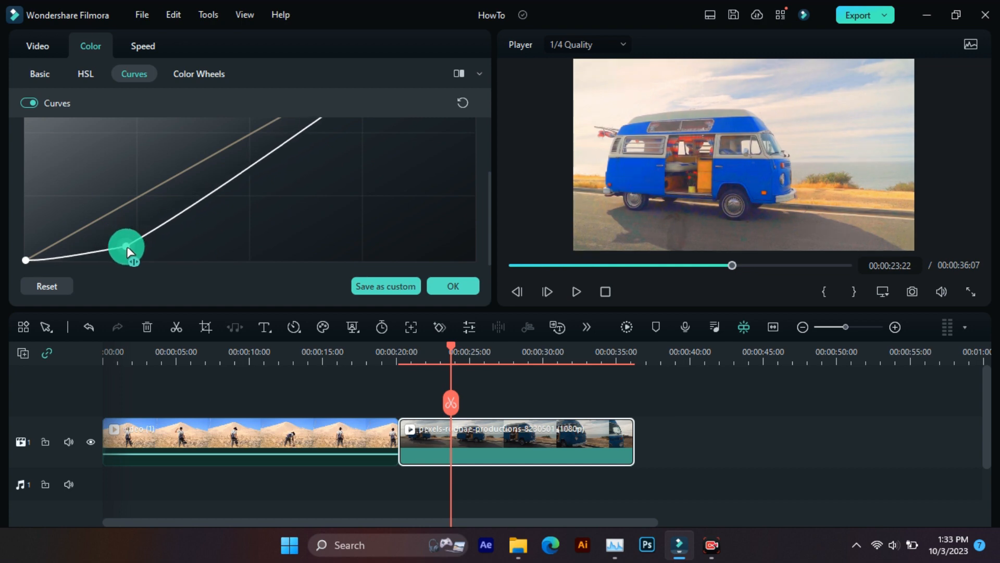
drag(125, 247, 108, 243)
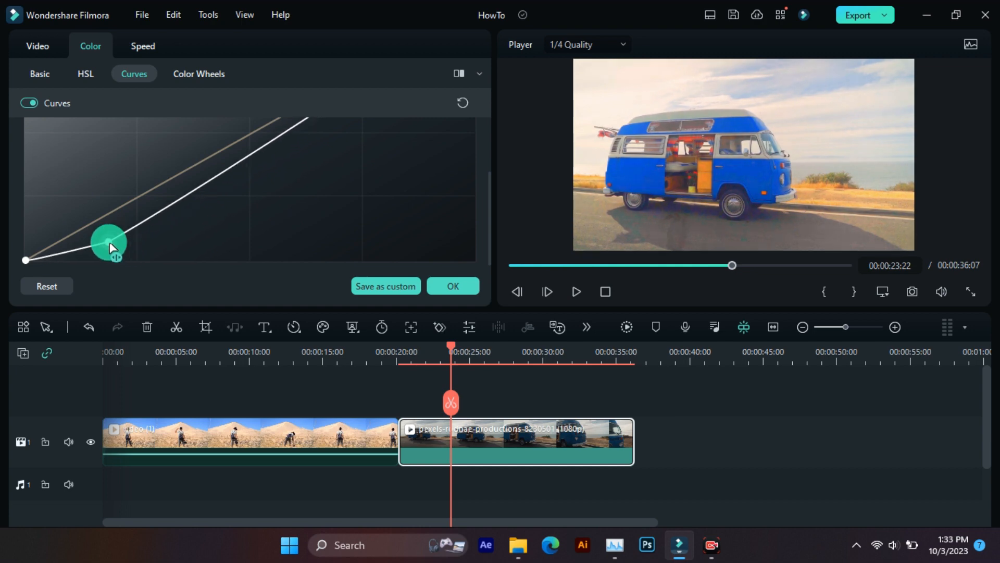
drag(108, 244, 93, 259)
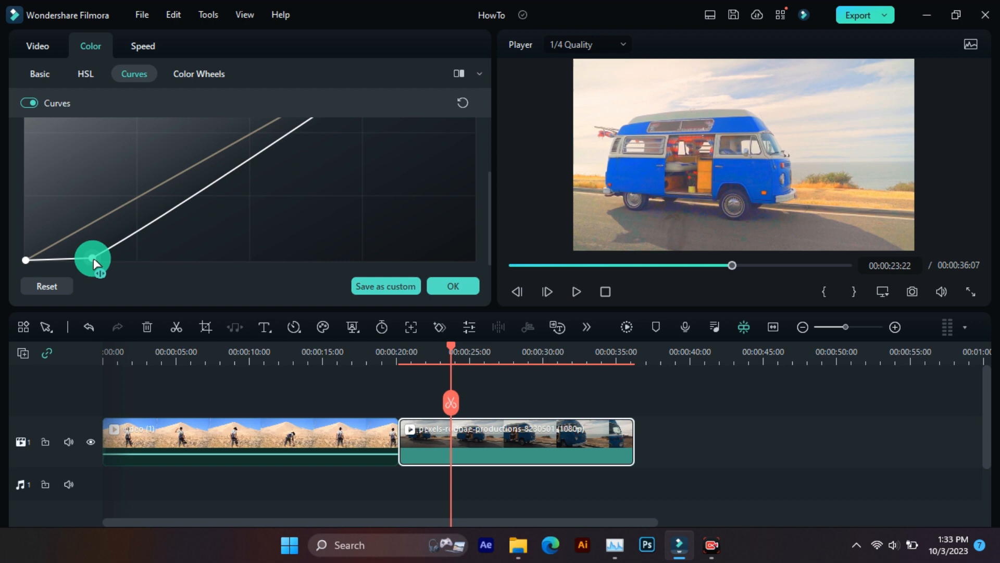
drag(93, 259, 115, 258)
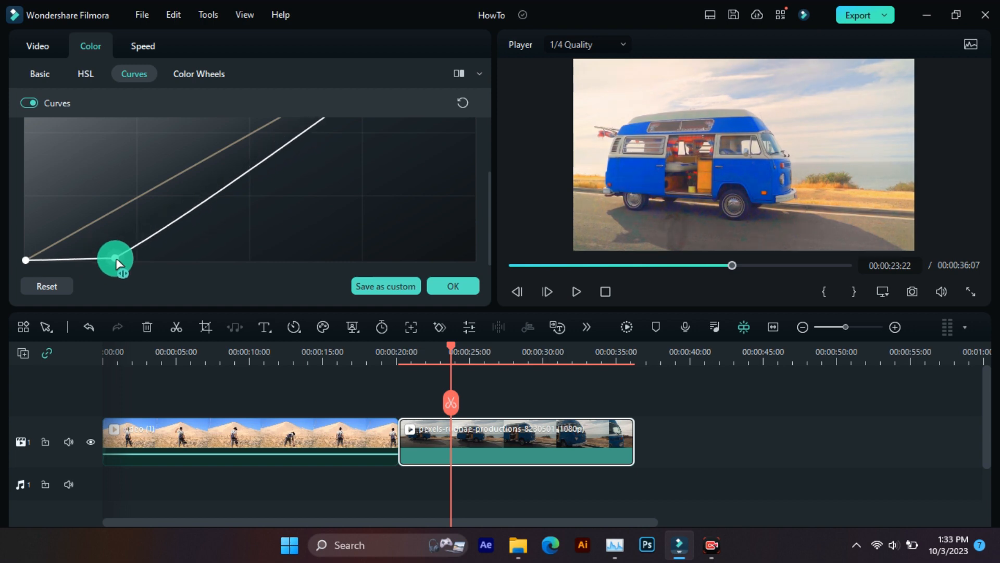
drag(114, 259, 139, 258)
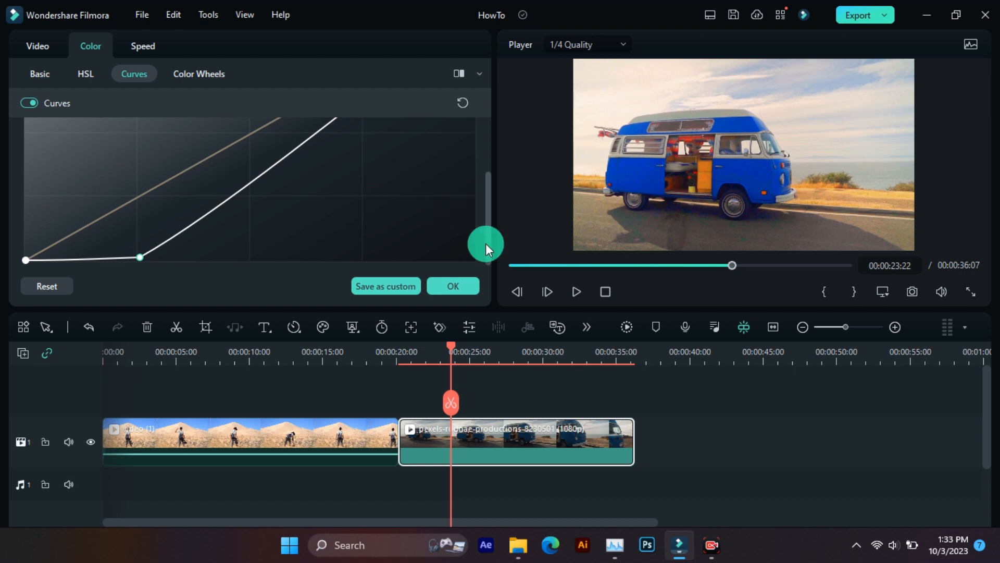
mouse_move(472, 310)
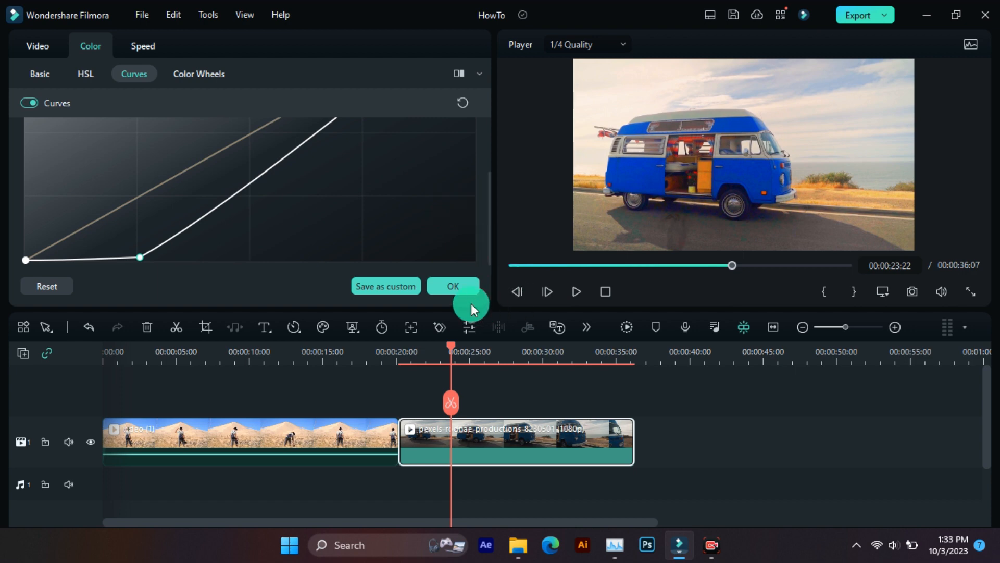
mouse_move(460, 282)
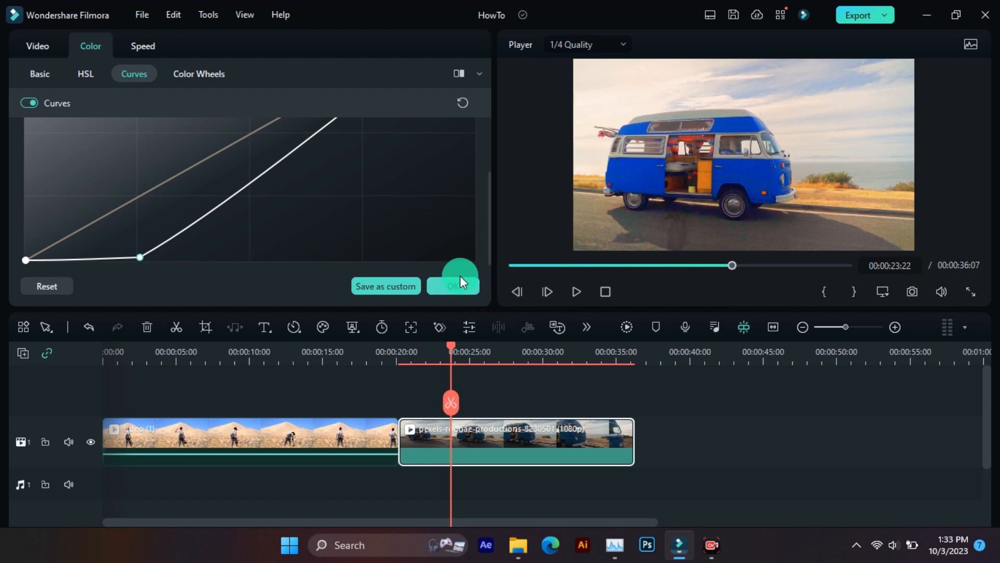
click(452, 285)
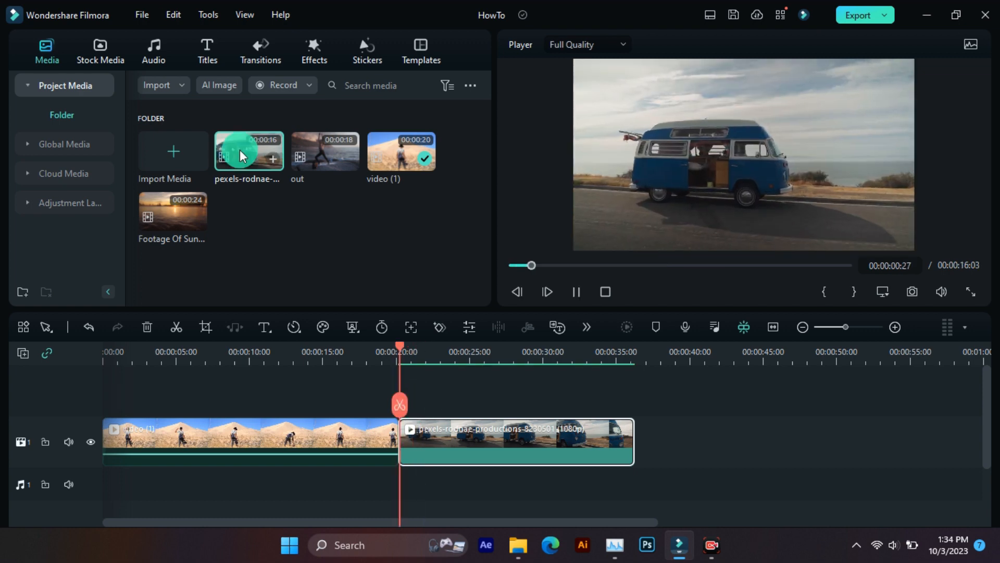
Preview the original pexels-rodnae van clip from the Media panel in the Player.
click(545, 292)
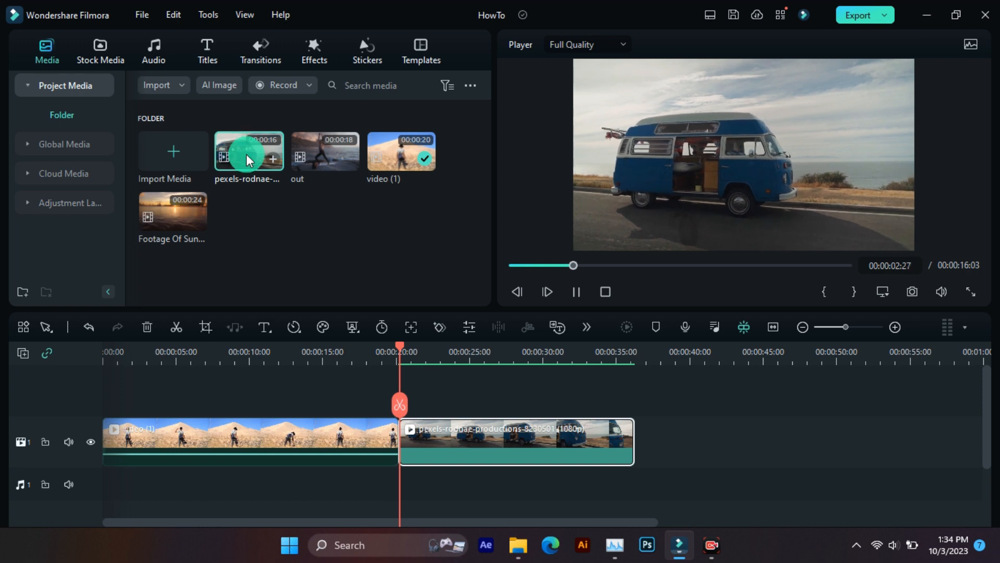